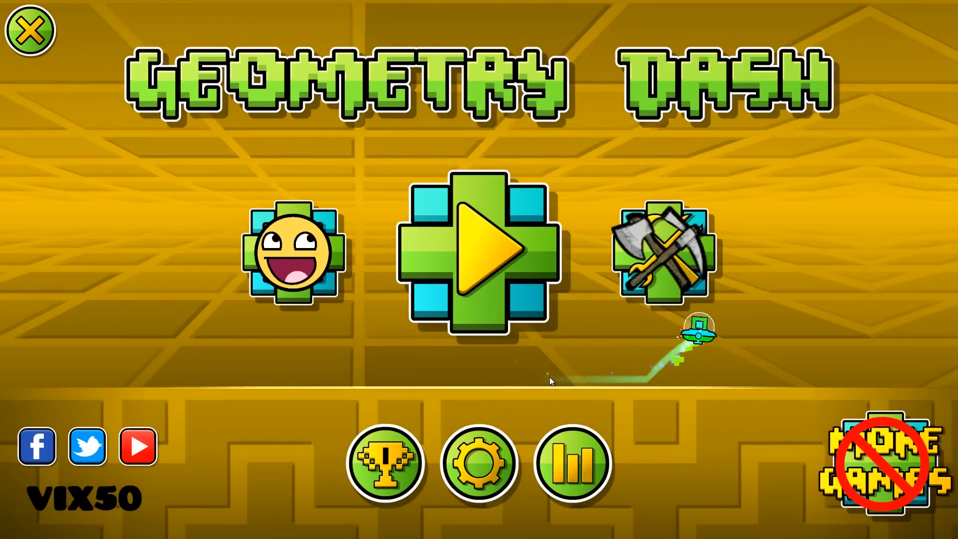
View the icon garage with the current green custom face cube, then leave it.
click(477, 251)
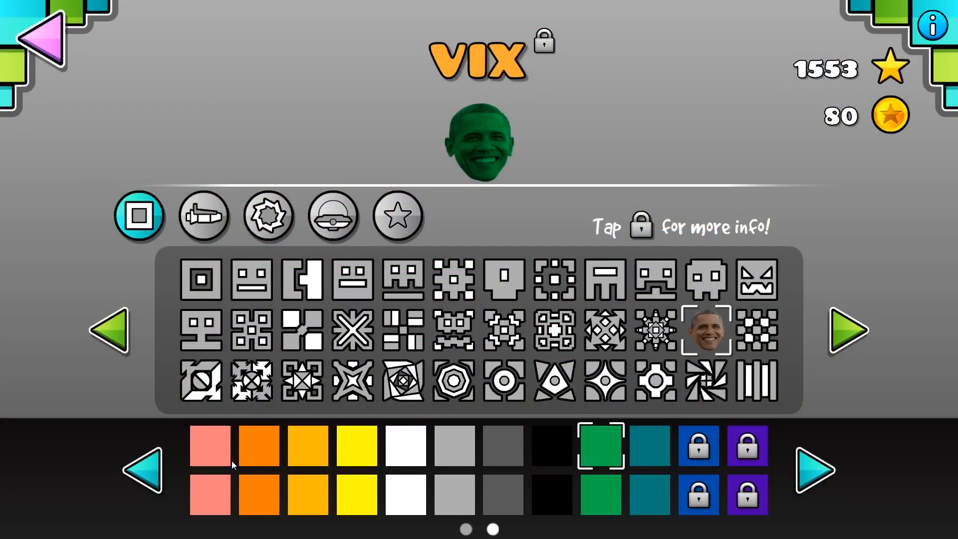
click(209, 445)
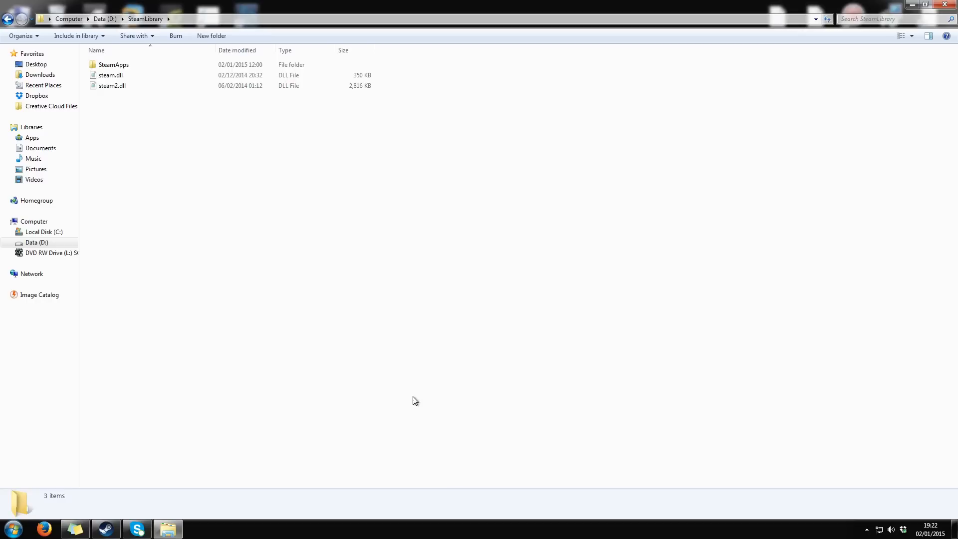
mouse_move(485, 297)
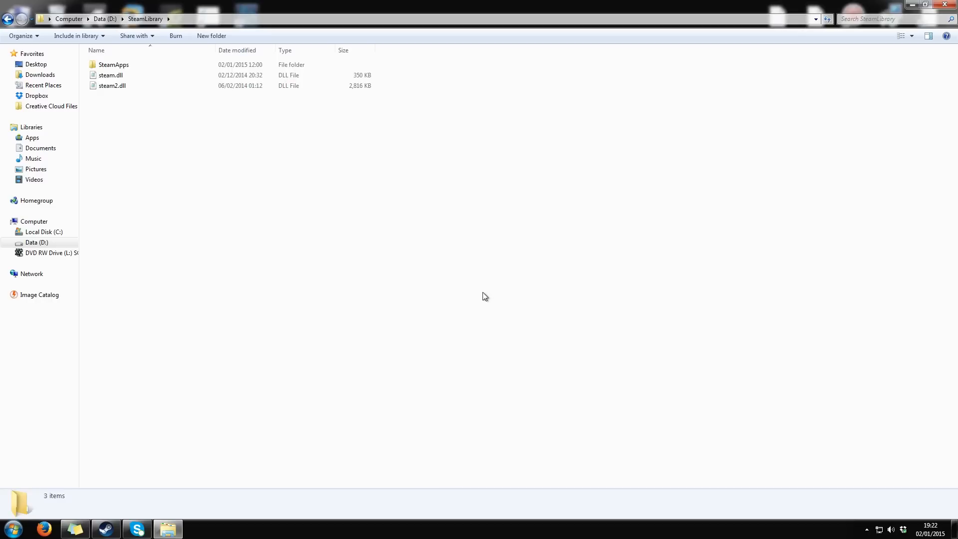
mouse_move(185, 107)
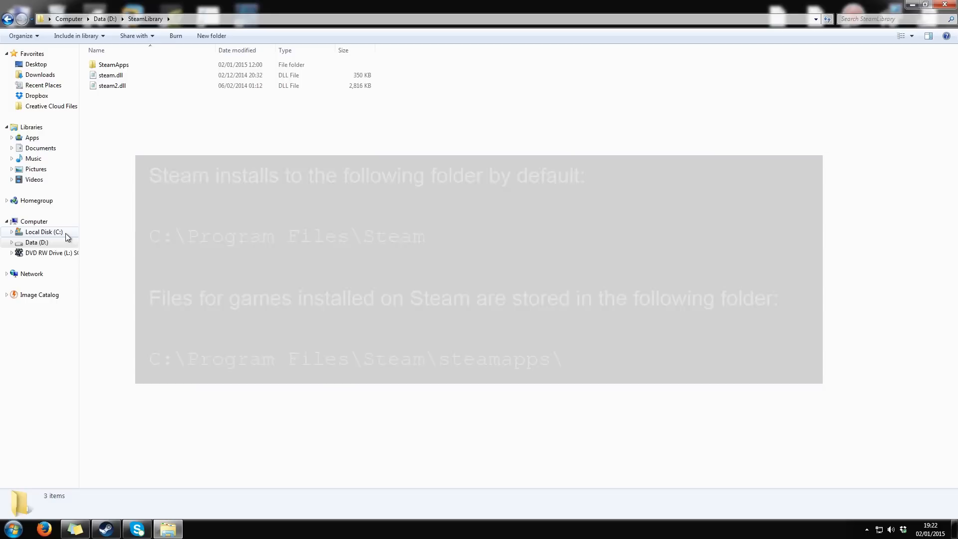
Navigate through SteamApps, common and Geometry Dash into the Resources folder.
double_click(113, 64)
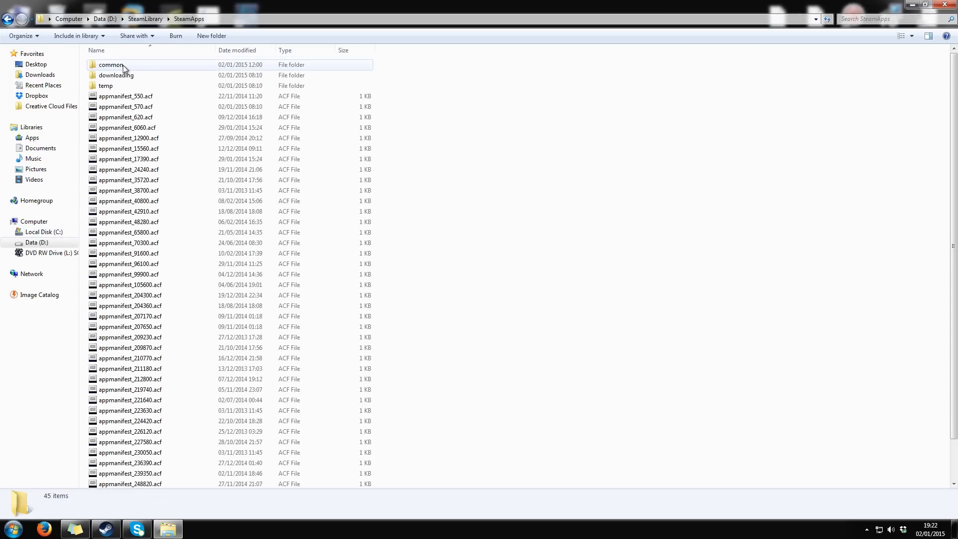
double_click(110, 64)
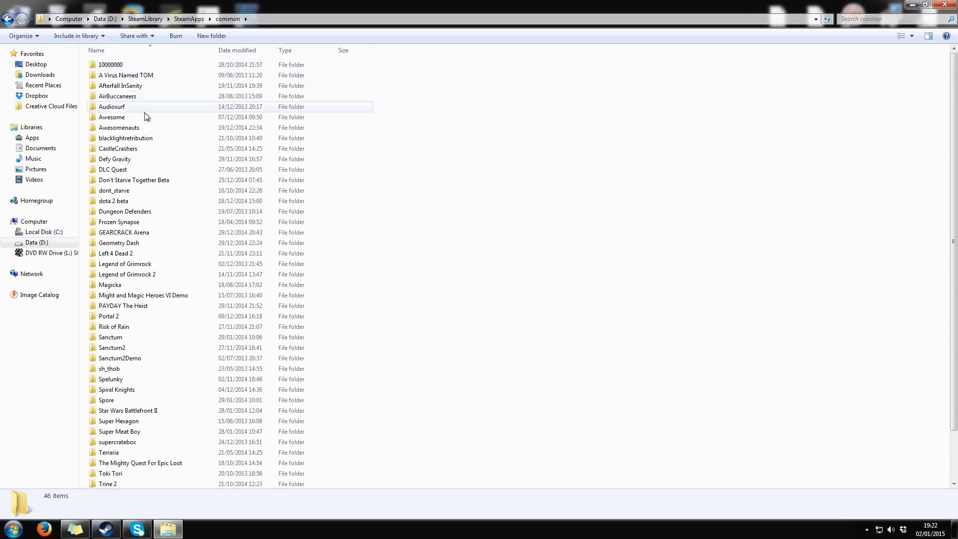
double_click(119, 242)
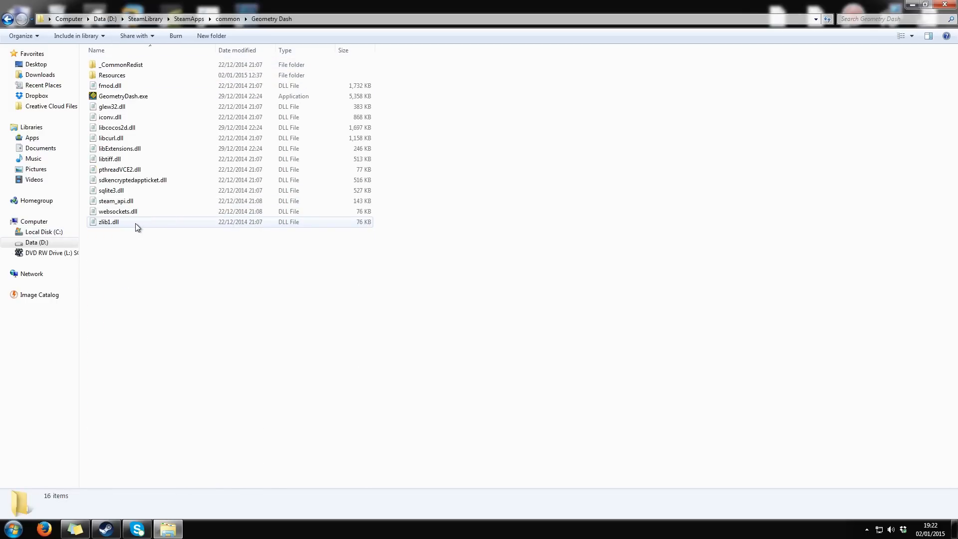
click(112, 75)
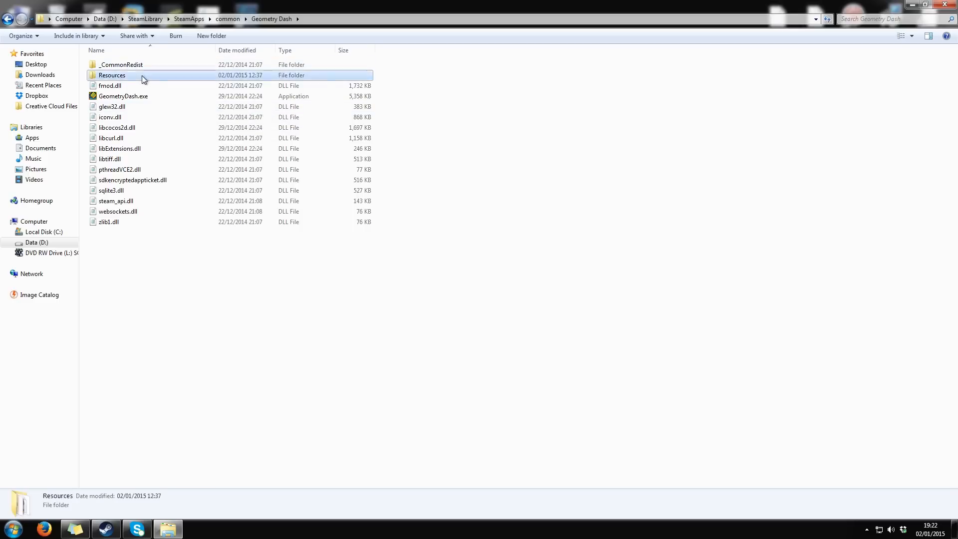
double_click(112, 75)
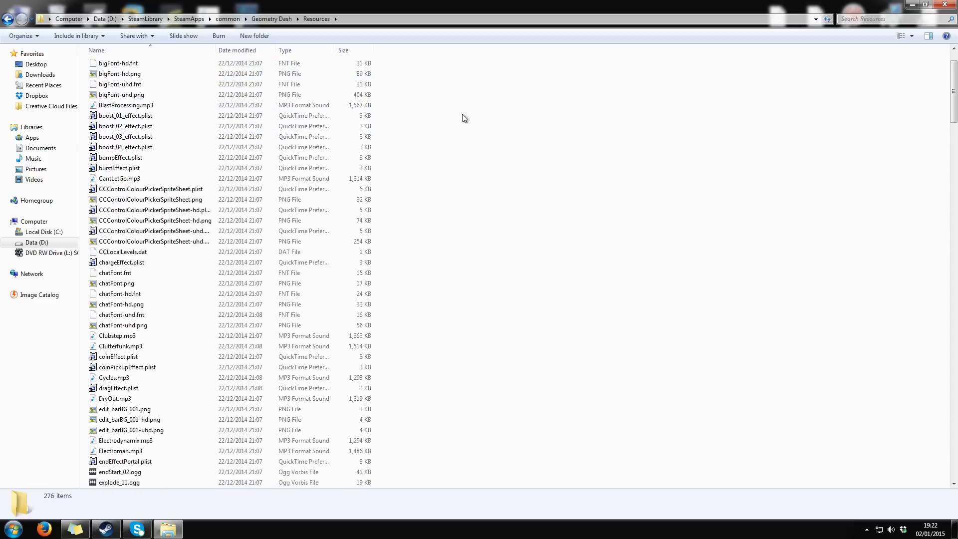
Make a new folder named GD in D:\Backups and enter it.
scroll(down, 3)
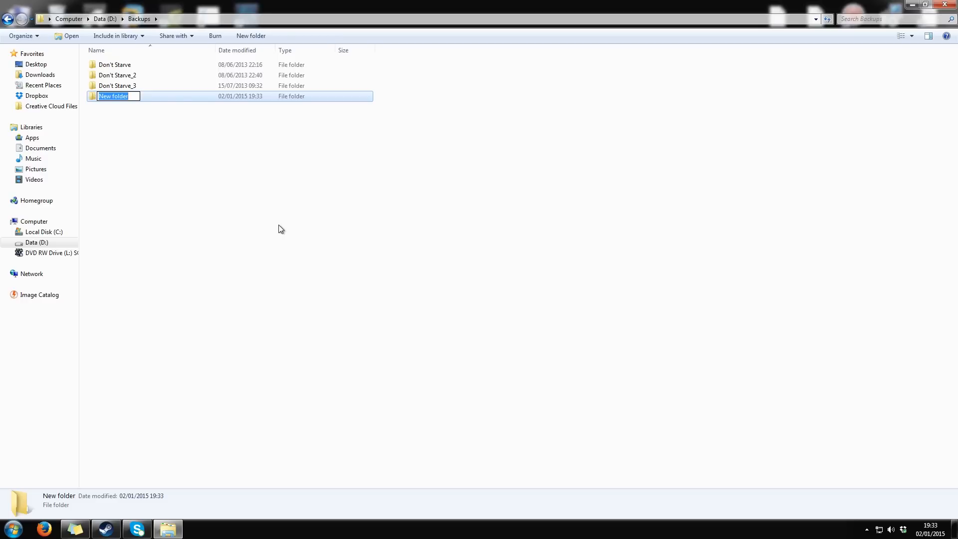
text(GD)
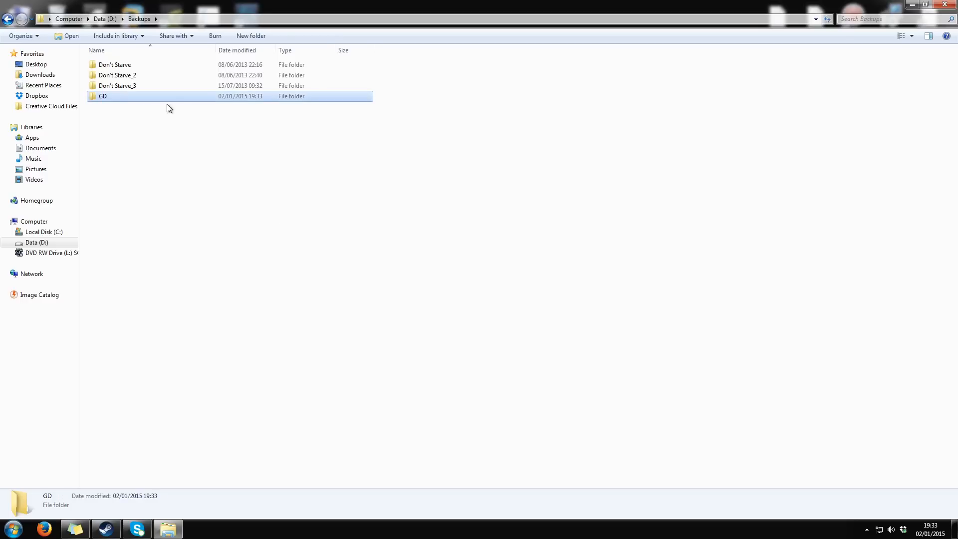
double_click(103, 95)
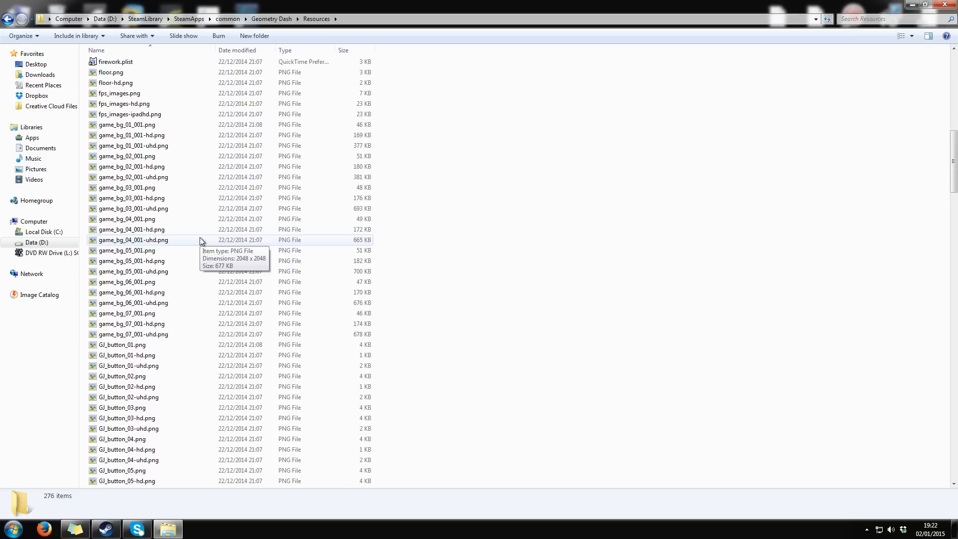
Select GJ_GameSheet02.png together with its -hd and -uhd versions.
scroll(down, 3)
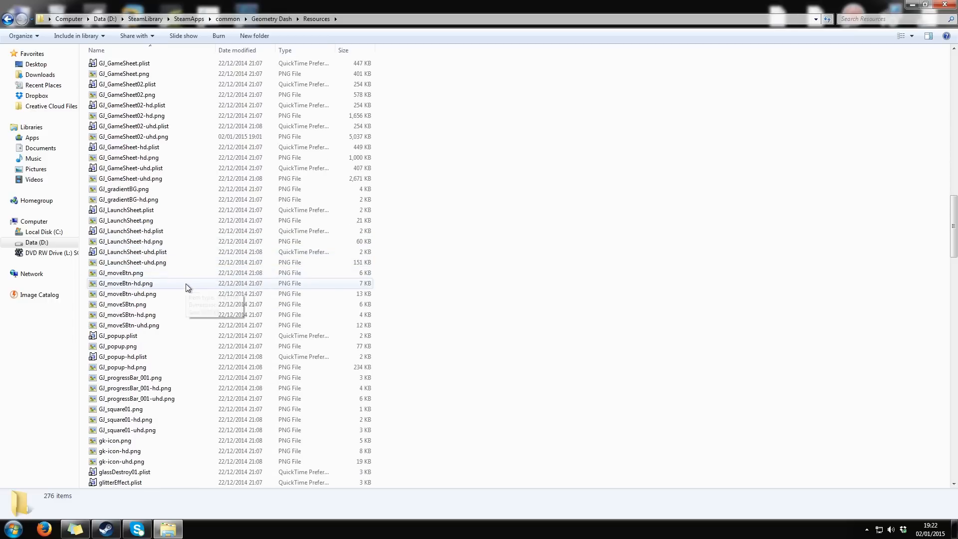
click(127, 186)
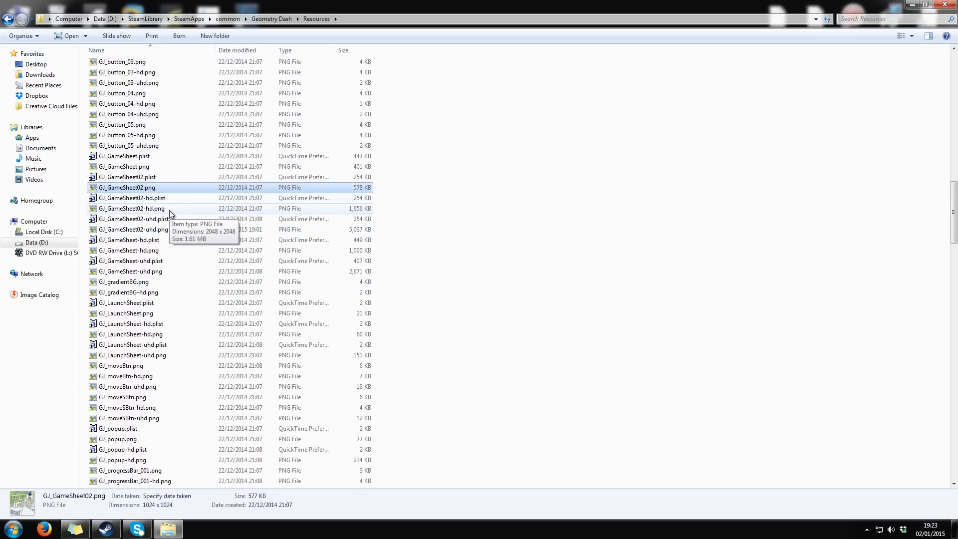
click(131, 209)
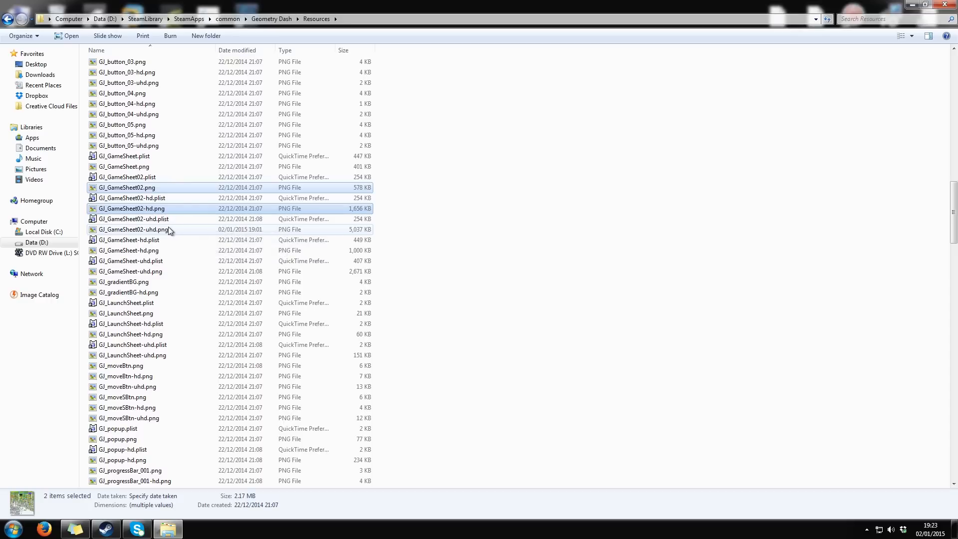
click(133, 229)
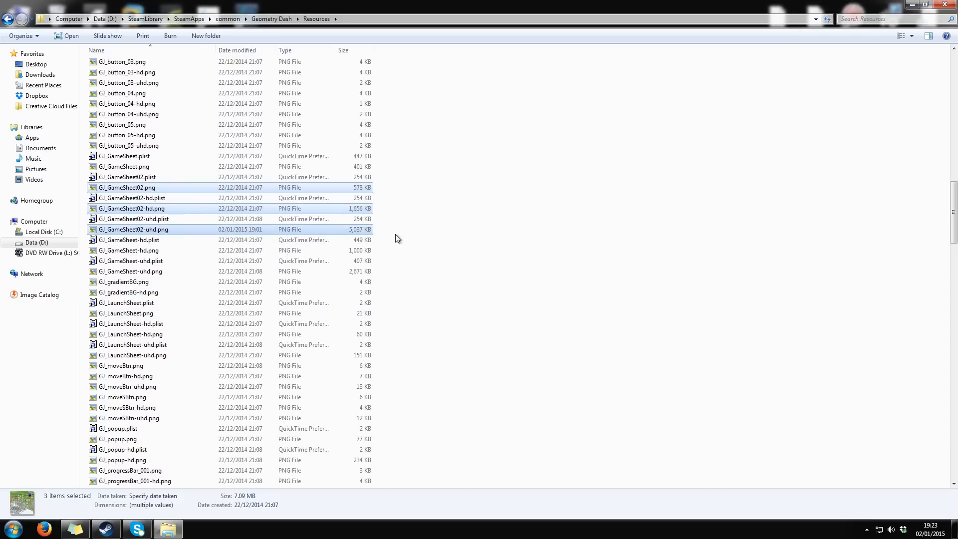
mouse_move(399, 239)
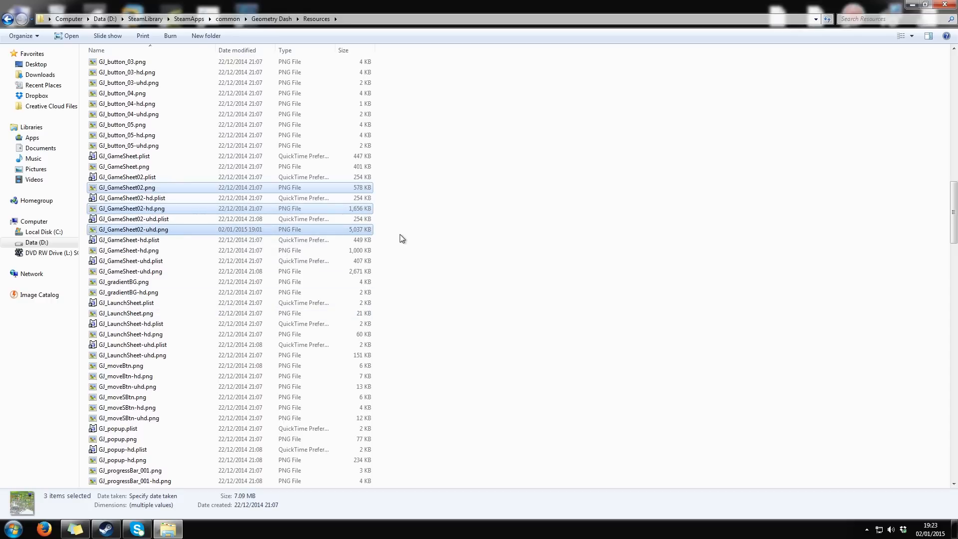
mouse_move(155, 187)
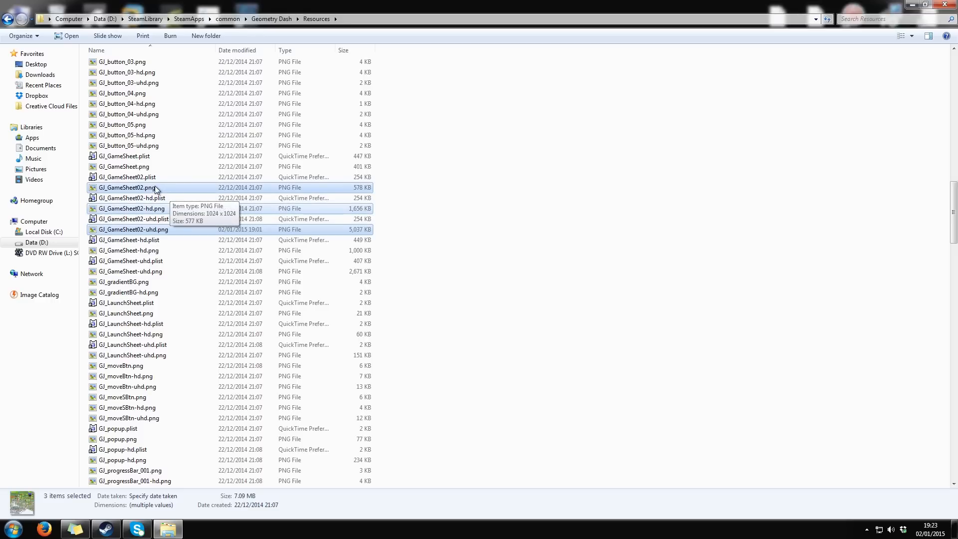
mouse_move(170, 236)
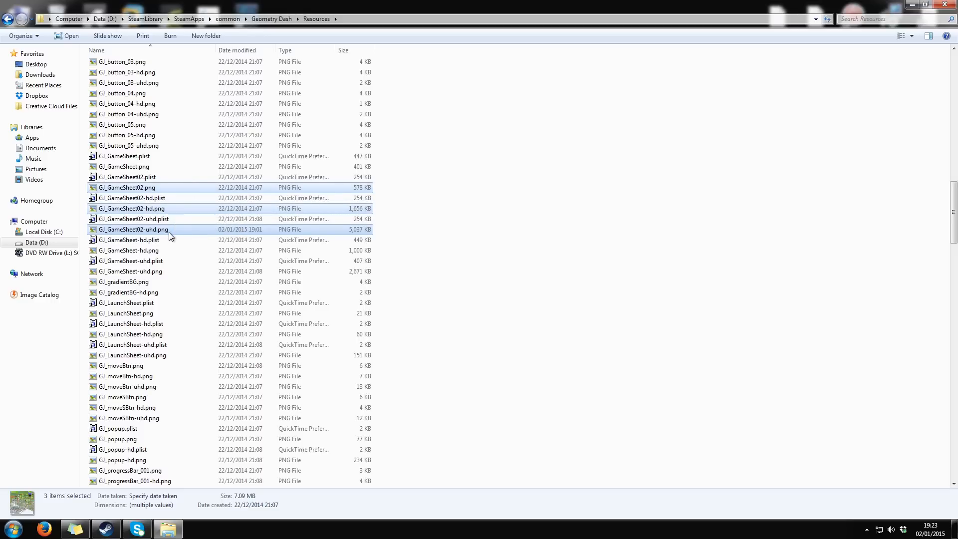
mouse_move(182, 236)
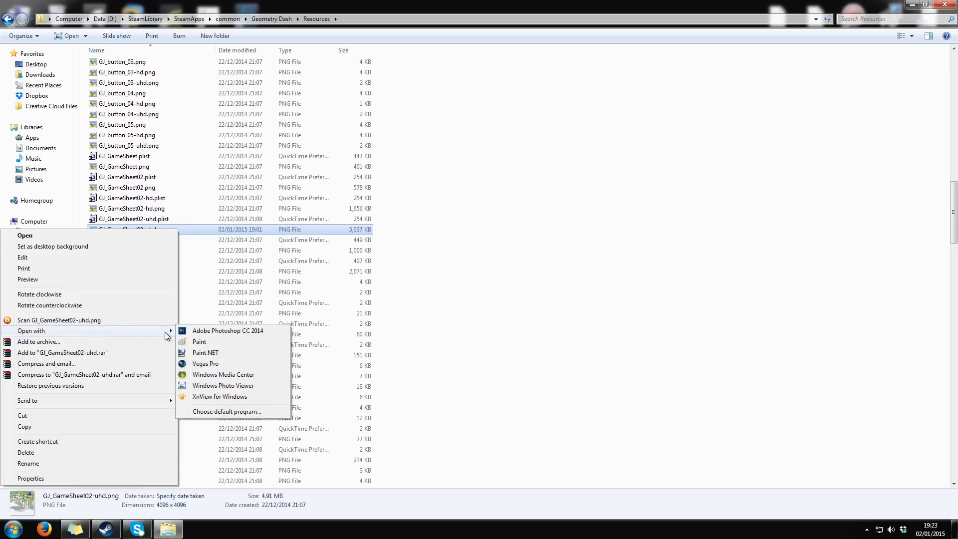
mouse_move(232, 353)
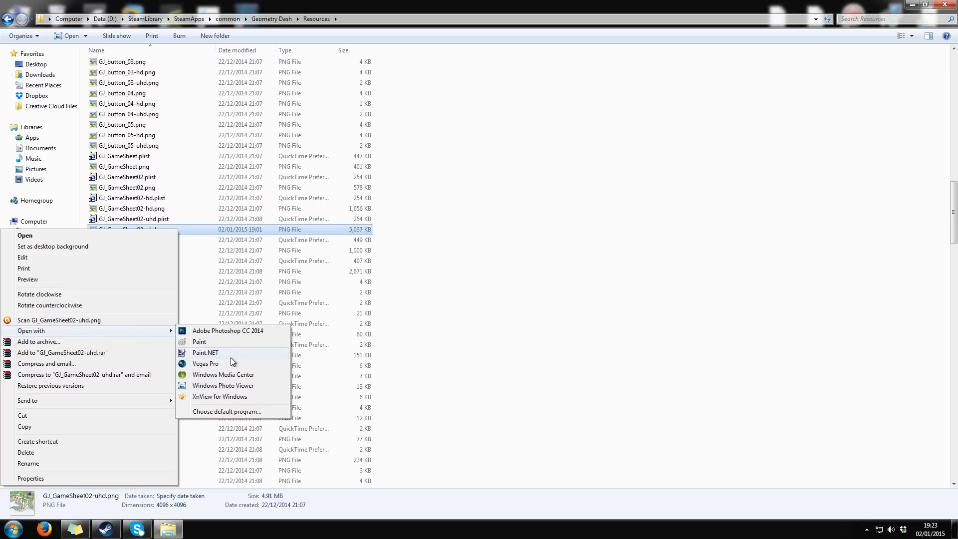
mouse_move(214, 364)
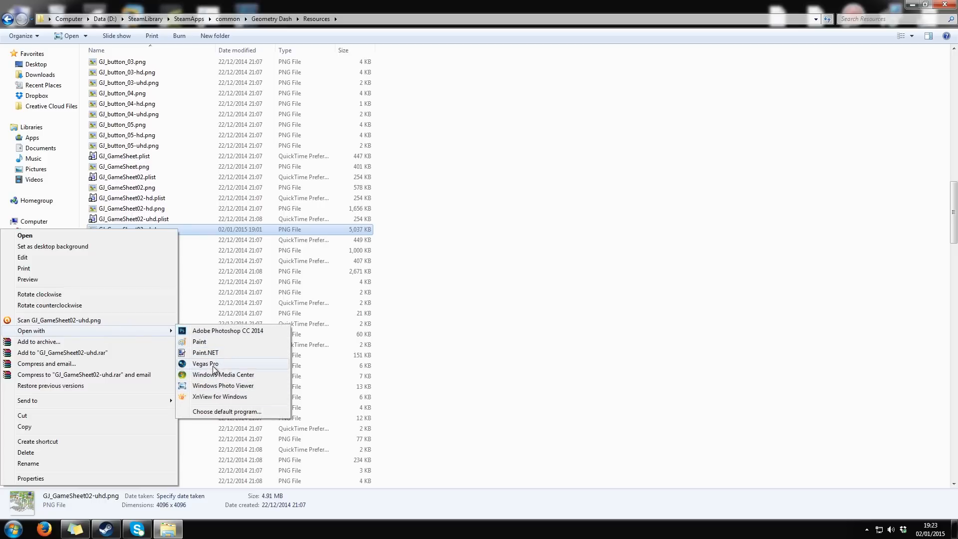
Load GJ_GameSheet02-uhd.png into Paint.NET via Open with.
click(206, 352)
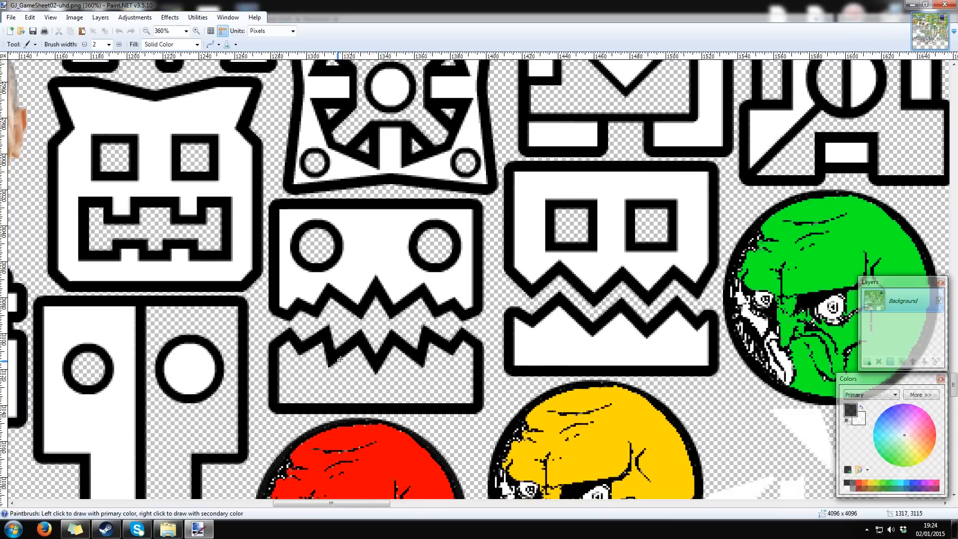
mouse_move(201, 239)
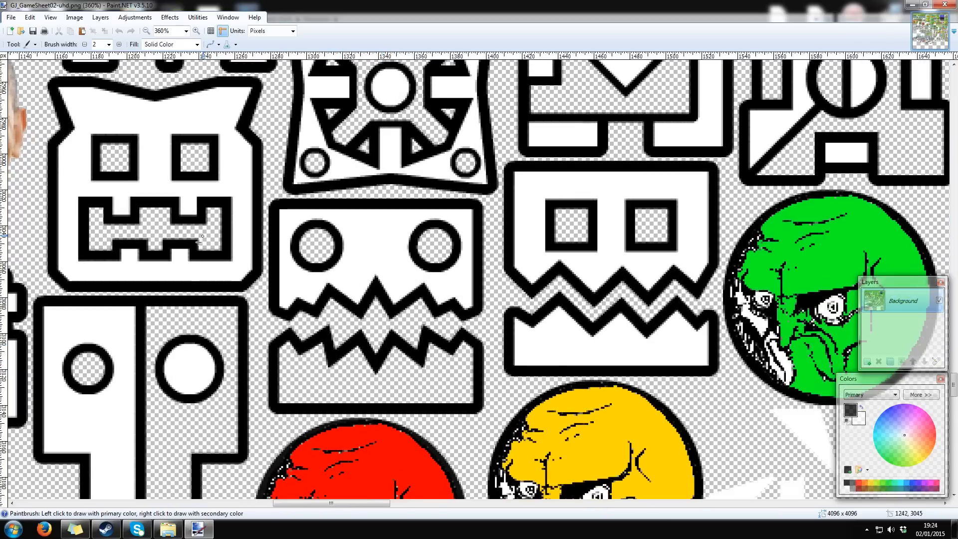
click(20, 44)
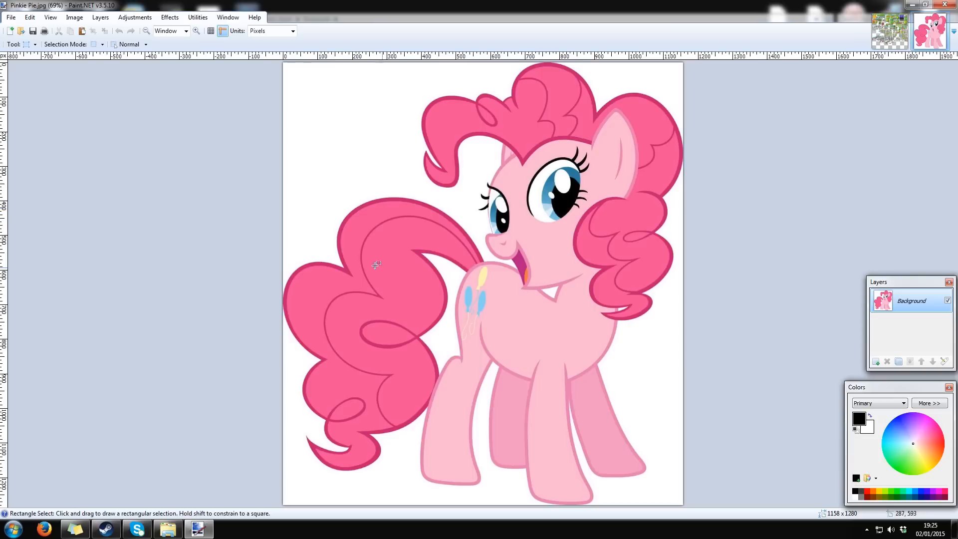
Erase Pinkie Pie's white background to transparency using the Magic Wand.
click(29, 44)
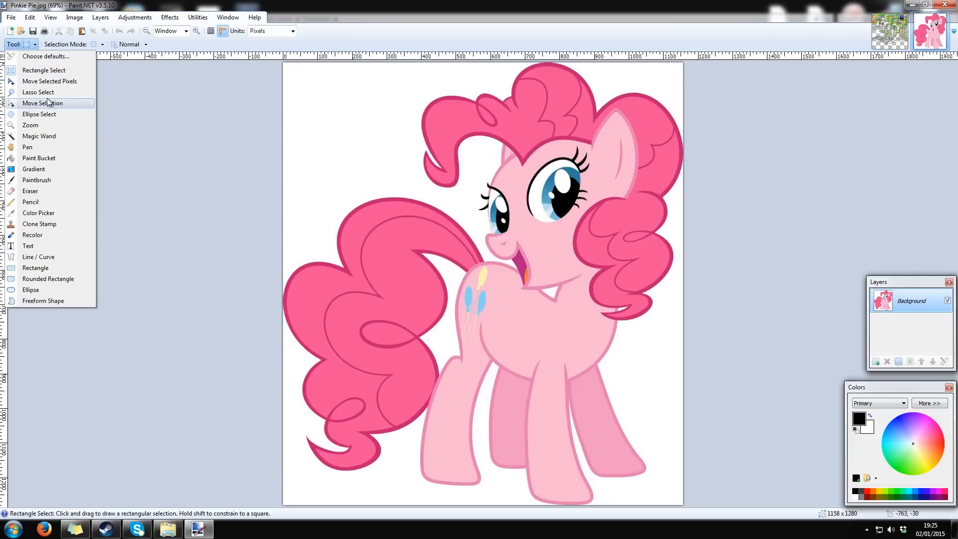
click(39, 135)
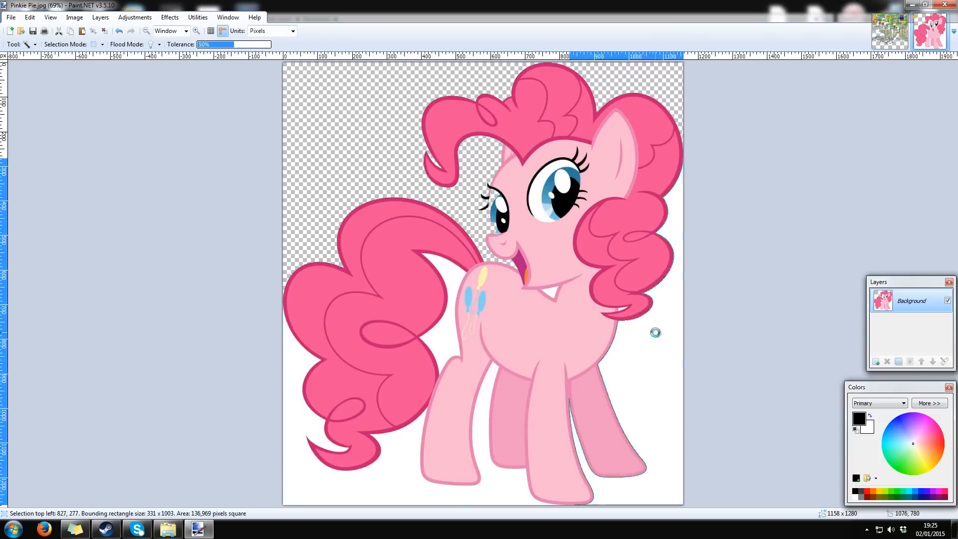
click(547, 290)
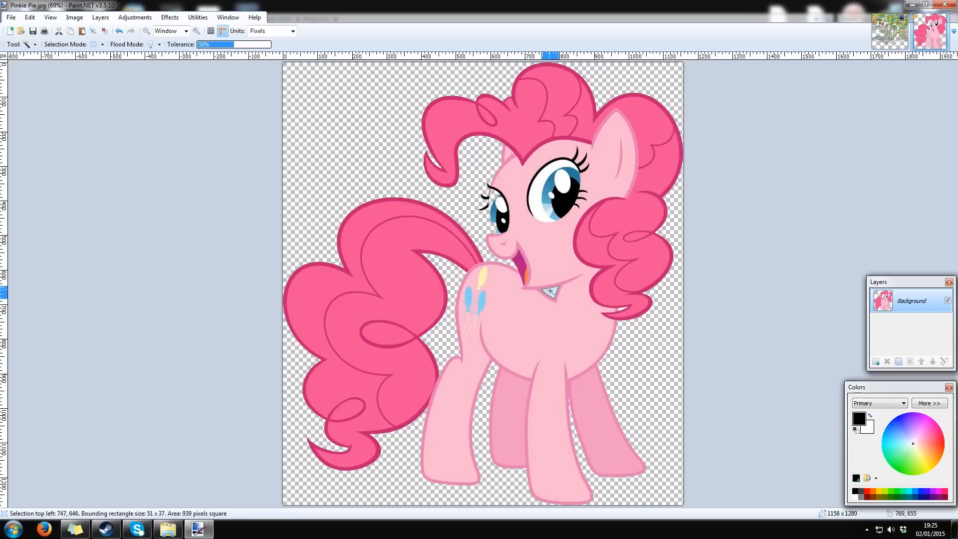
click(30, 44)
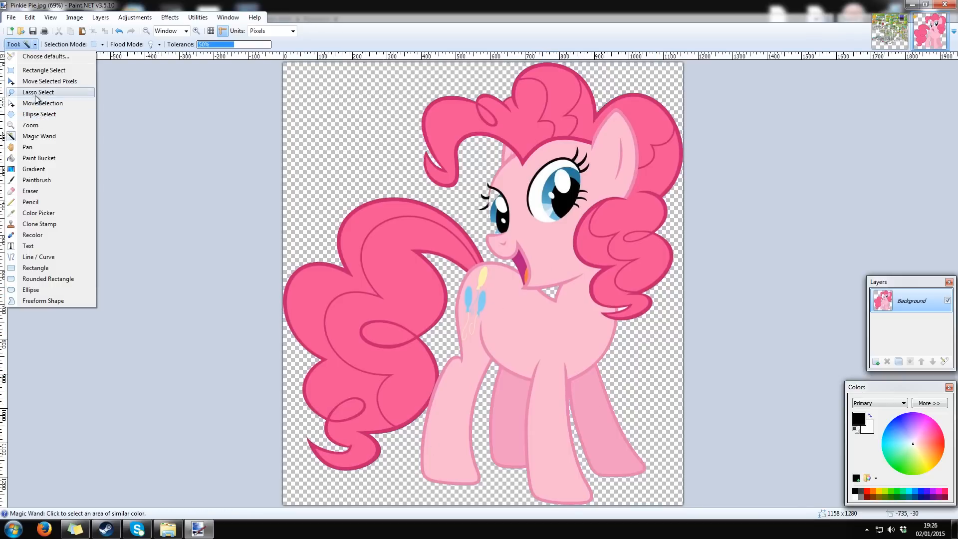
click(43, 102)
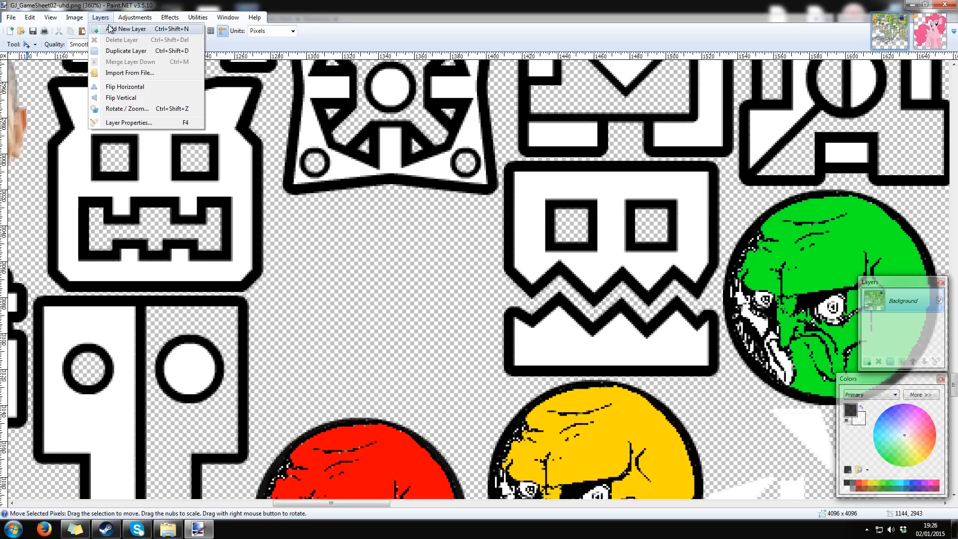
Add a new layer to the sprite sheet and paste the Pinkie Pie cut-out onto it.
click(129, 28)
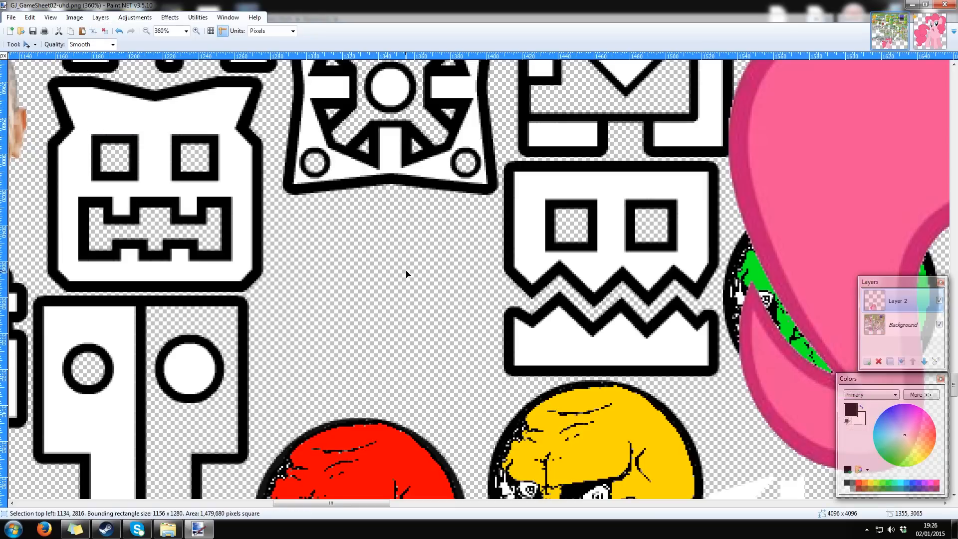
click(146, 31)
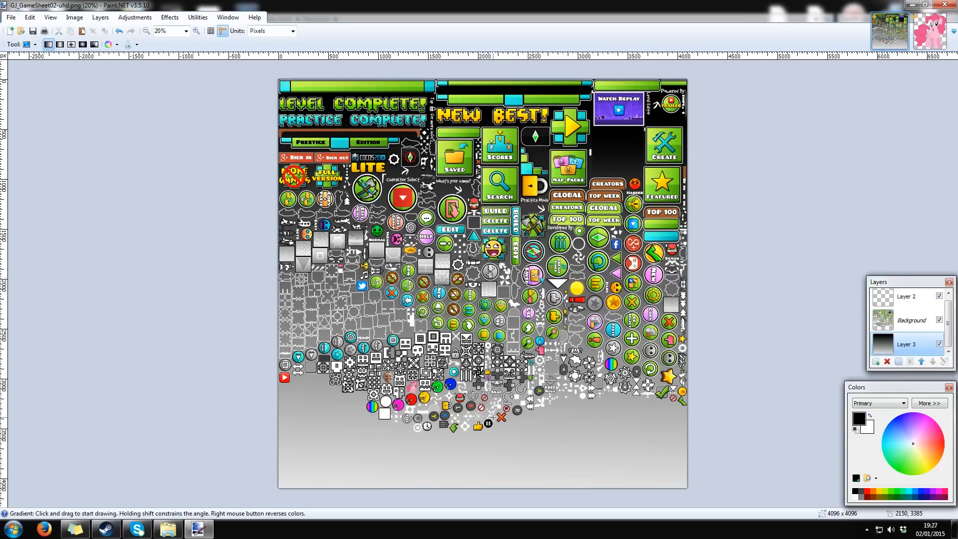
Zoom the sprite sheet to 95% to check the small Pinkie Pie in its cube slot.
click(195, 31)
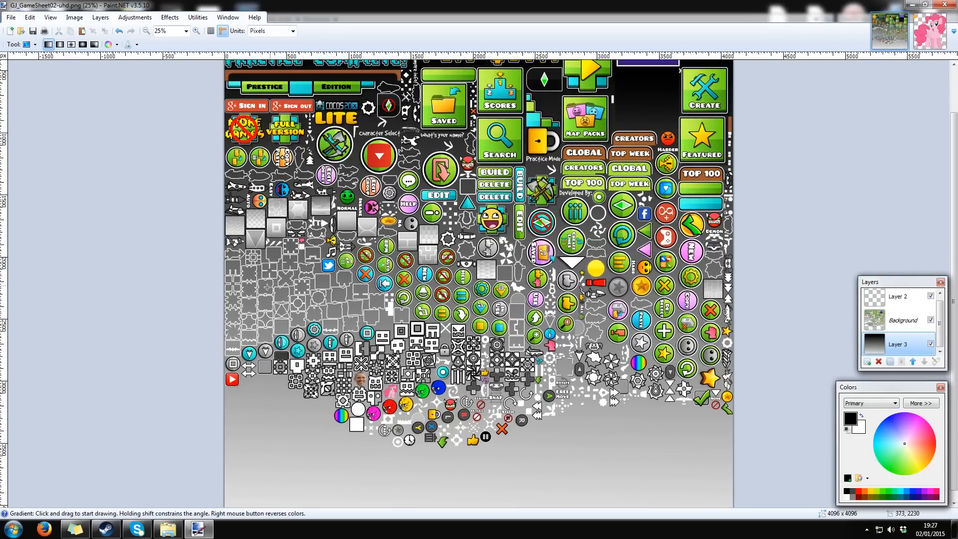
text(95)
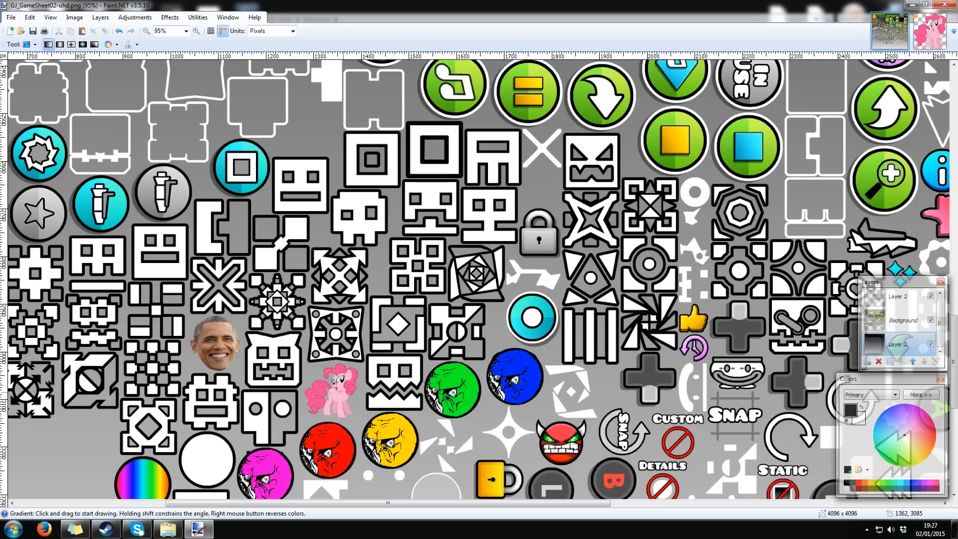
scroll(down, 3)
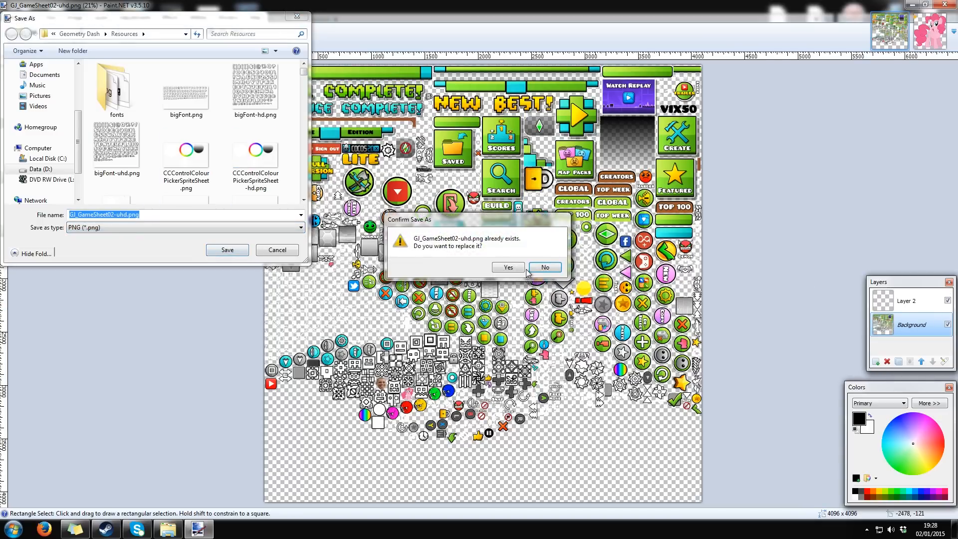
Confirm replacing GJ_GameSheet02-uhd.png and flatten the image to finish saving.
click(508, 267)
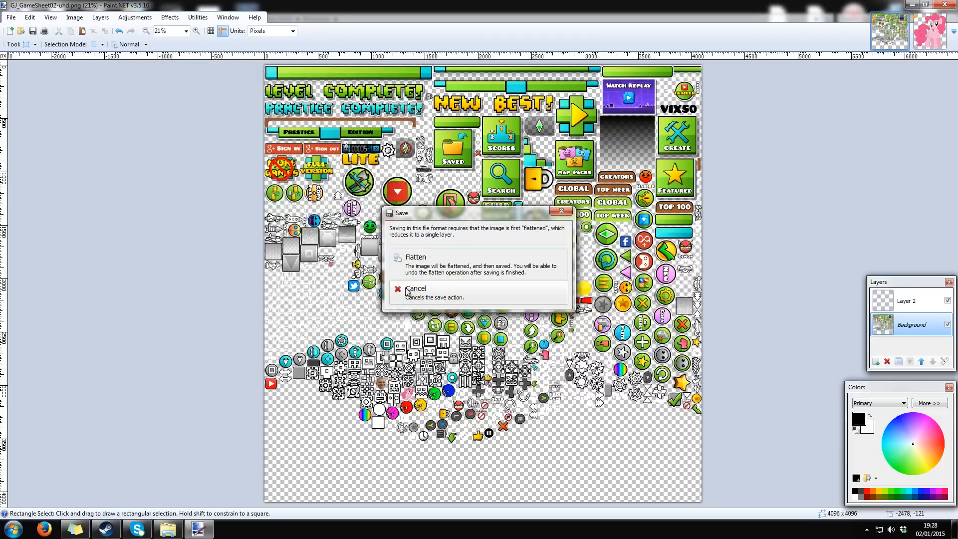
click(415, 288)
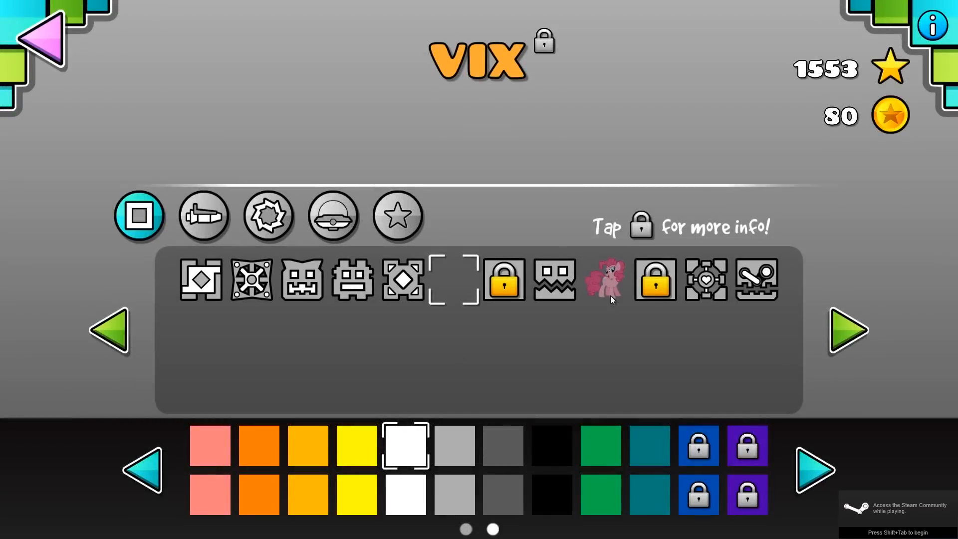
From the main menu, browse the main levels to Theory of Everything 2 and start it.
click(604, 279)
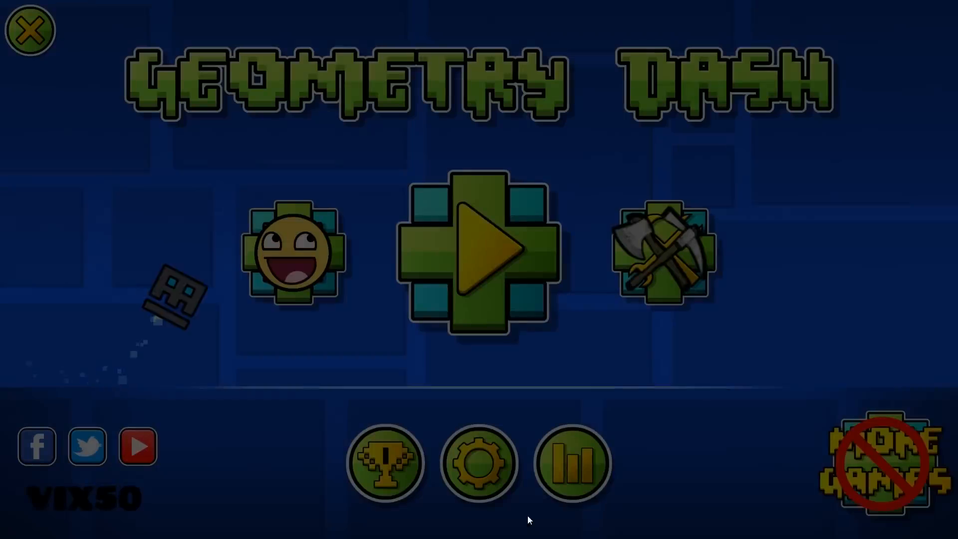
click(478, 253)
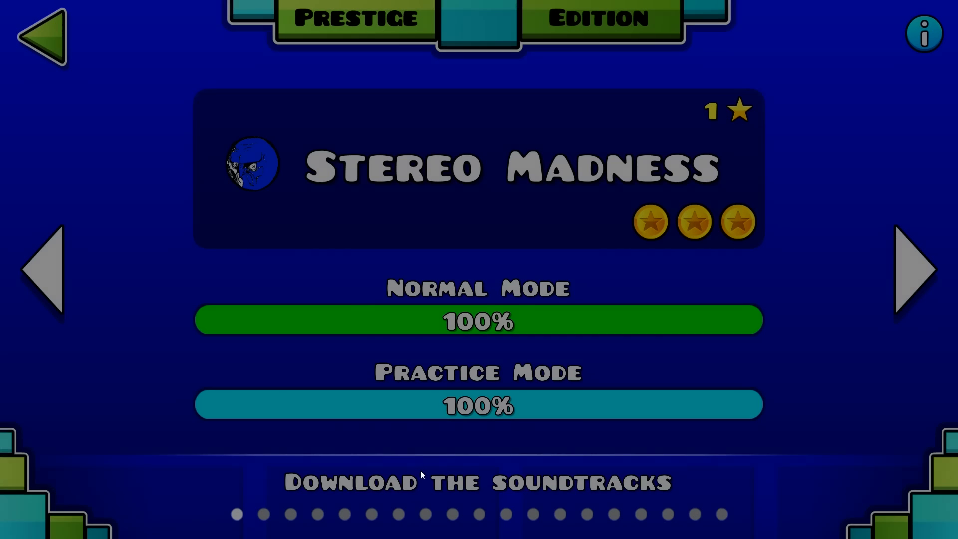
click(910, 268)
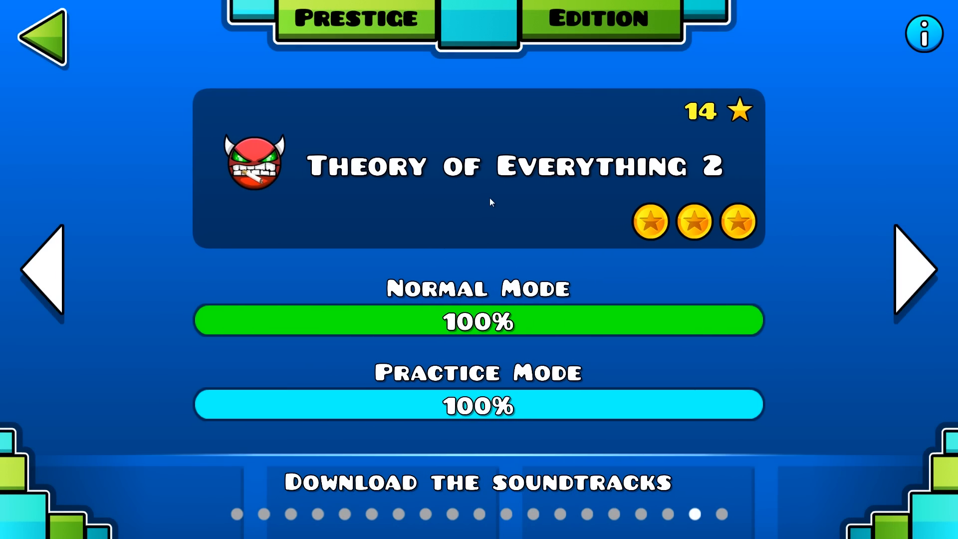
click(478, 321)
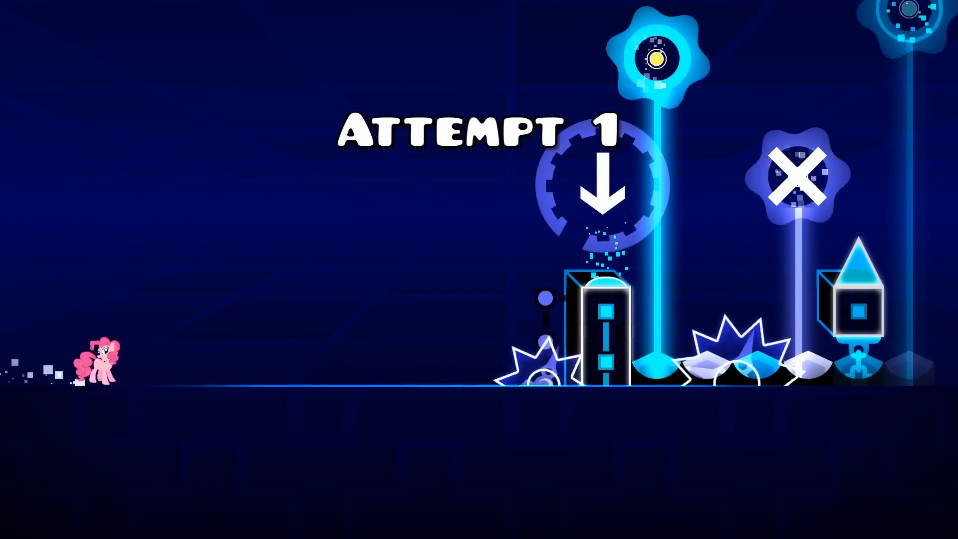